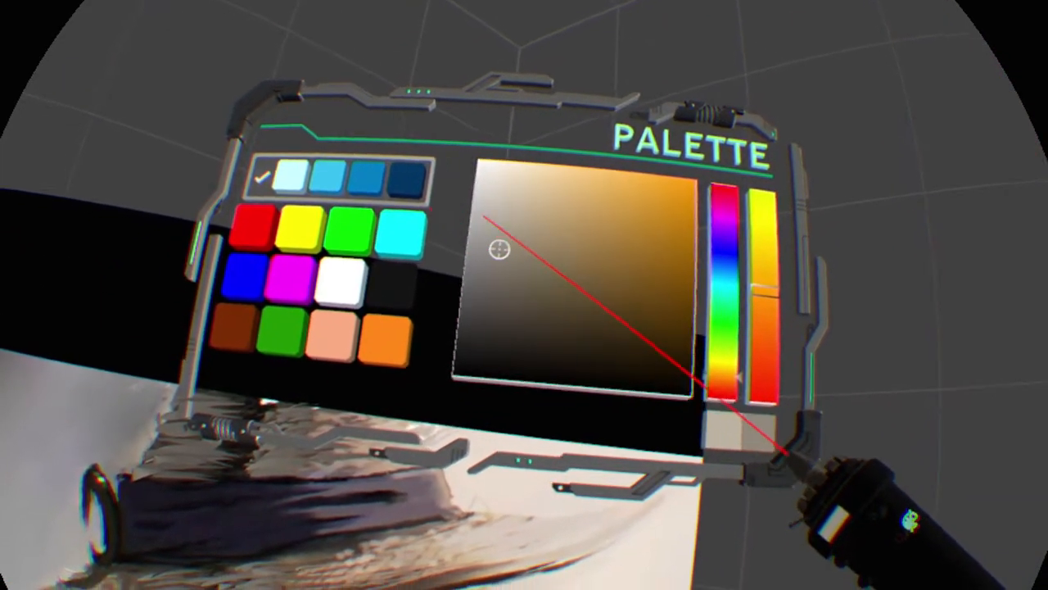
pyautogui.moveTo(524, 295)
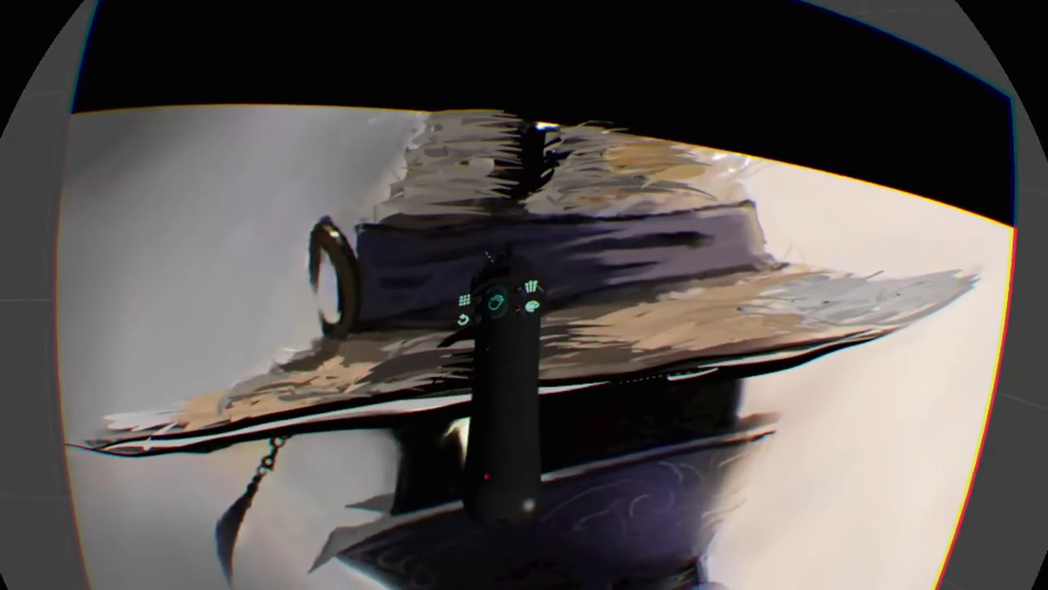
pyautogui.moveTo(524, 295)
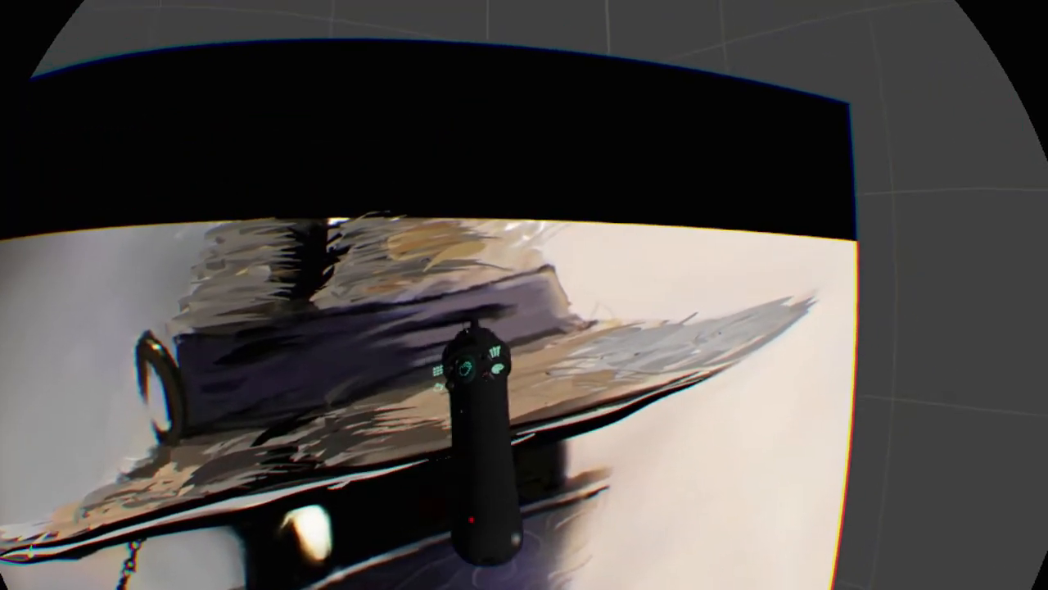